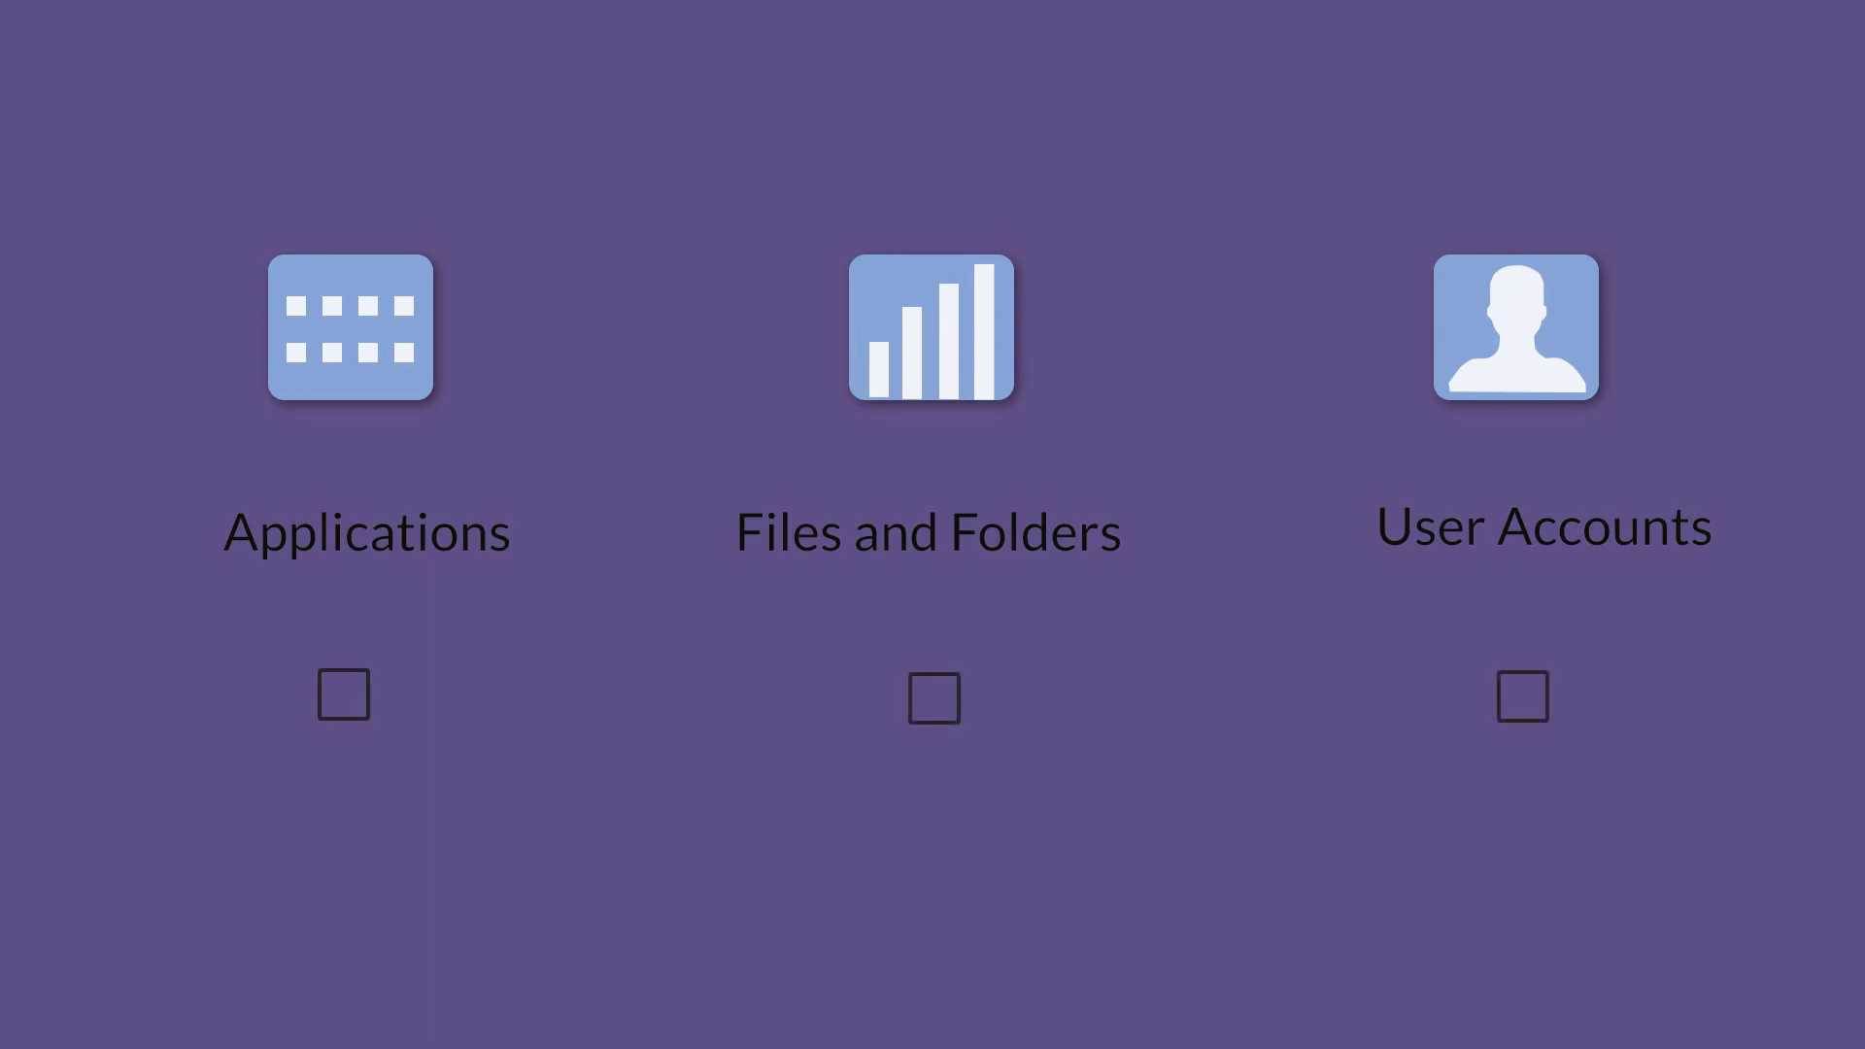
Advance the animation so Applications, Files and Folders, and User Accounts all show check marks
{"action": "left_click", "coordinate": [344, 696]}
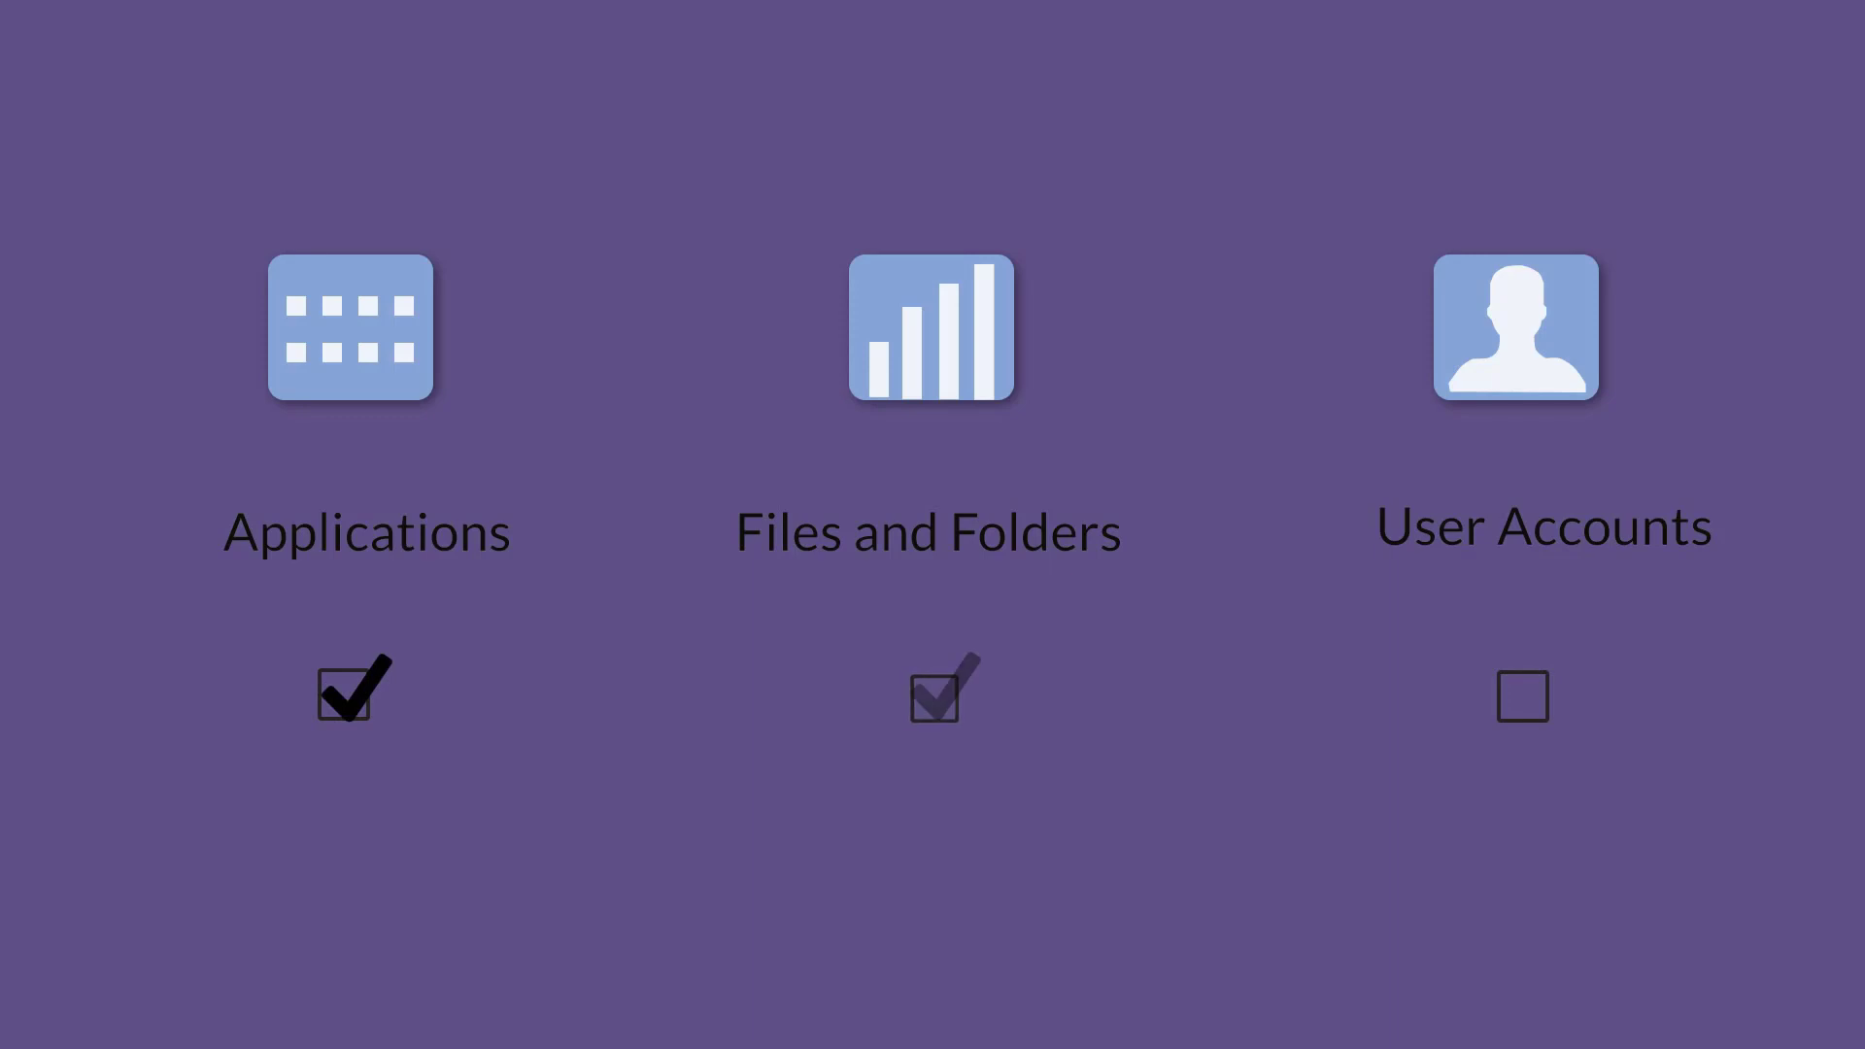
{"action": "left_click", "coordinate": [1525, 698]}
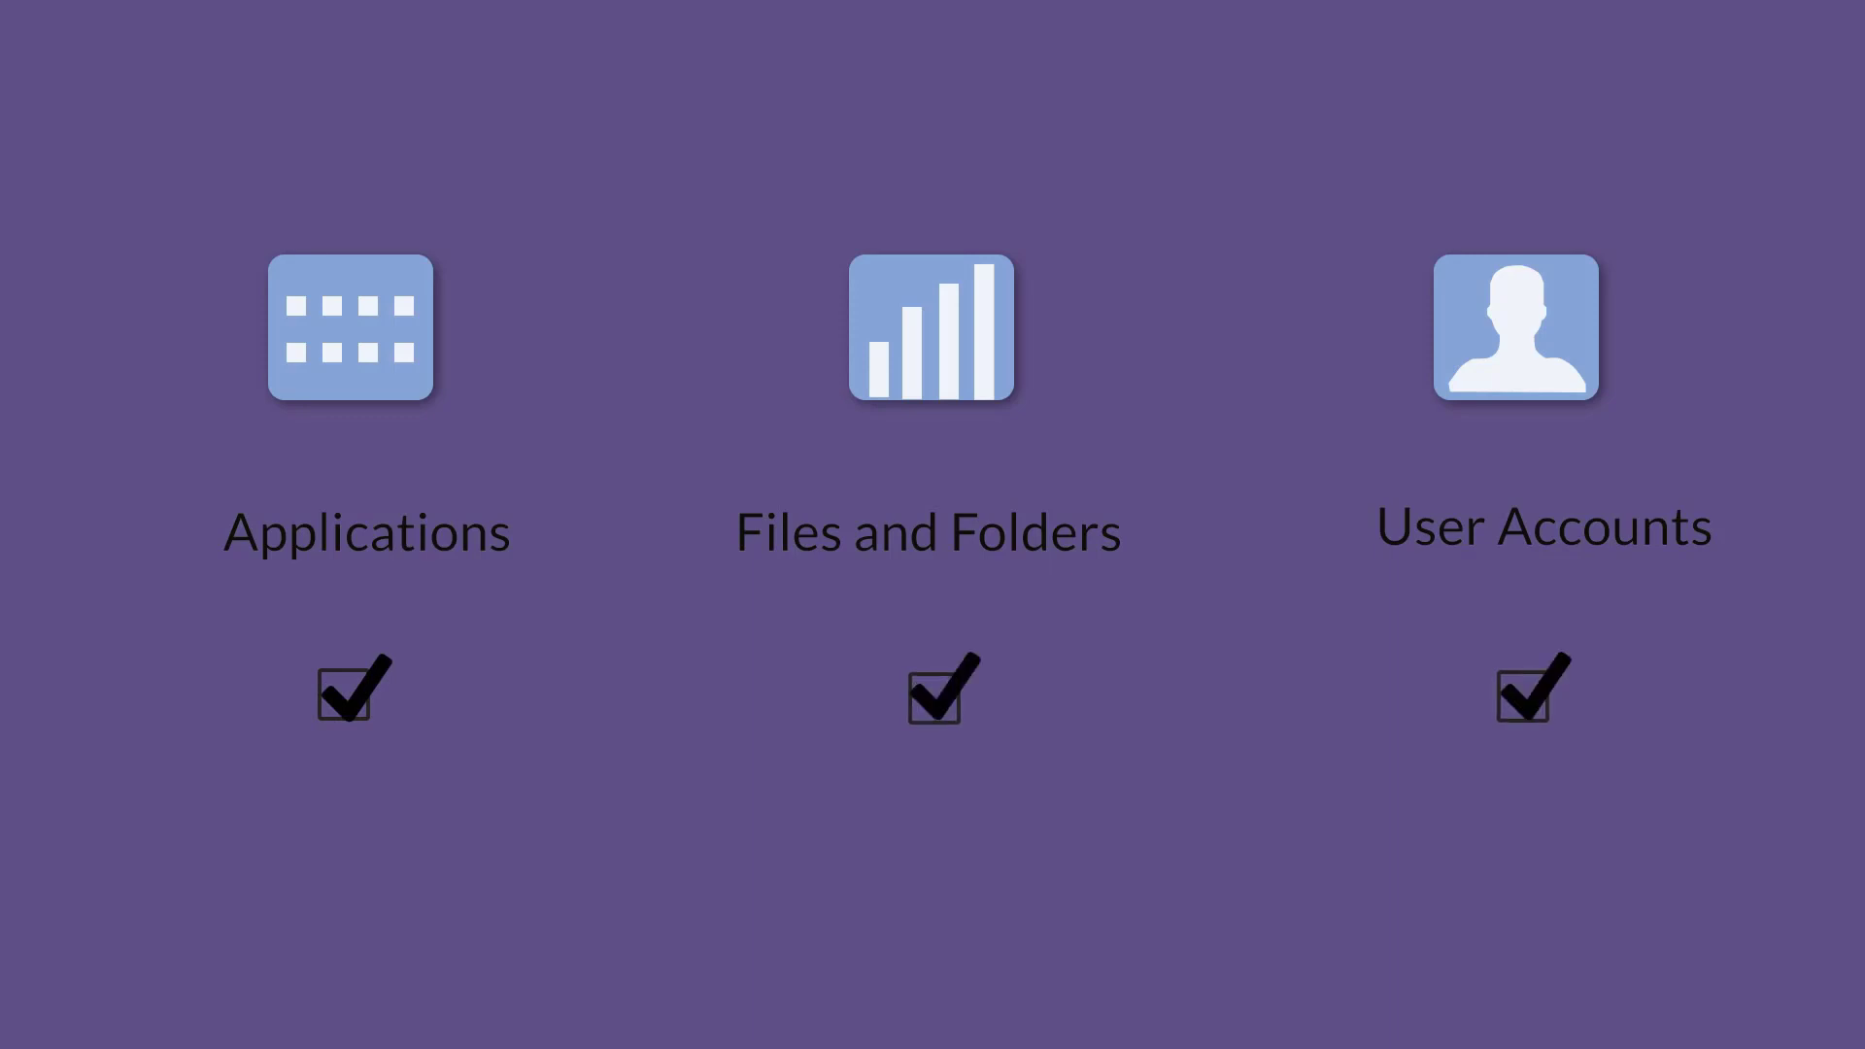